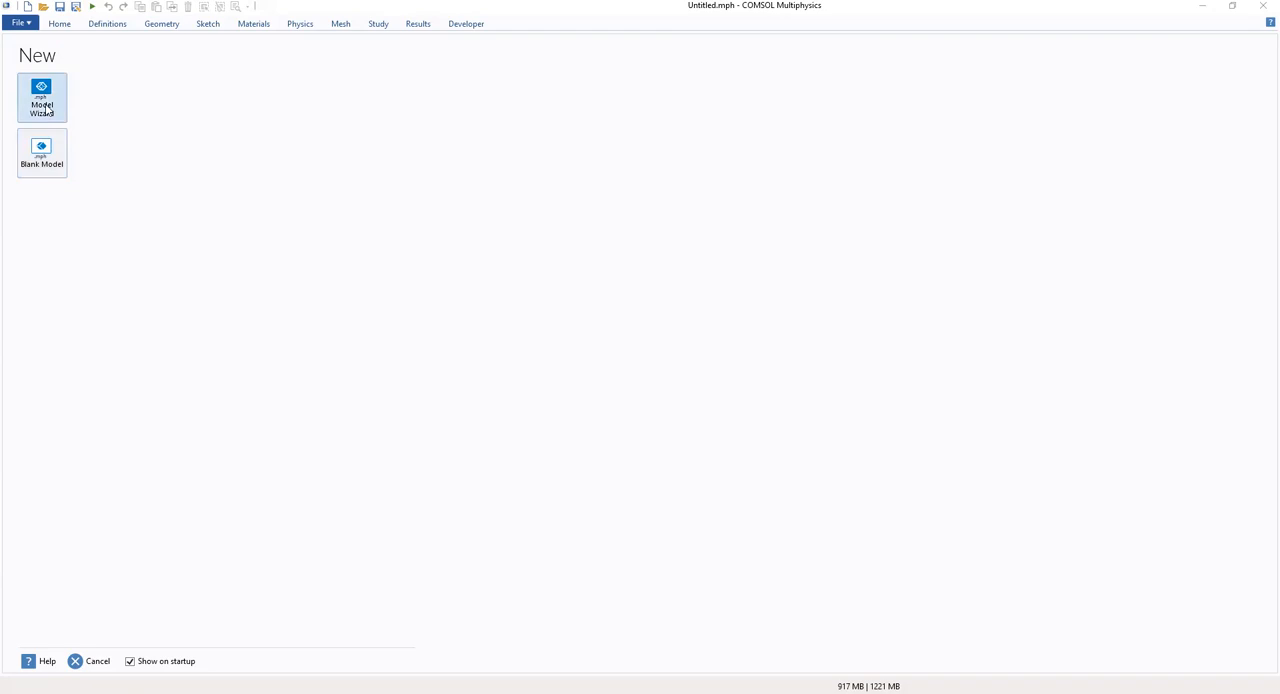
Start a new model through the Model Wizard from the New screen
{"action": "left_click", "coordinate": [40, 96]}
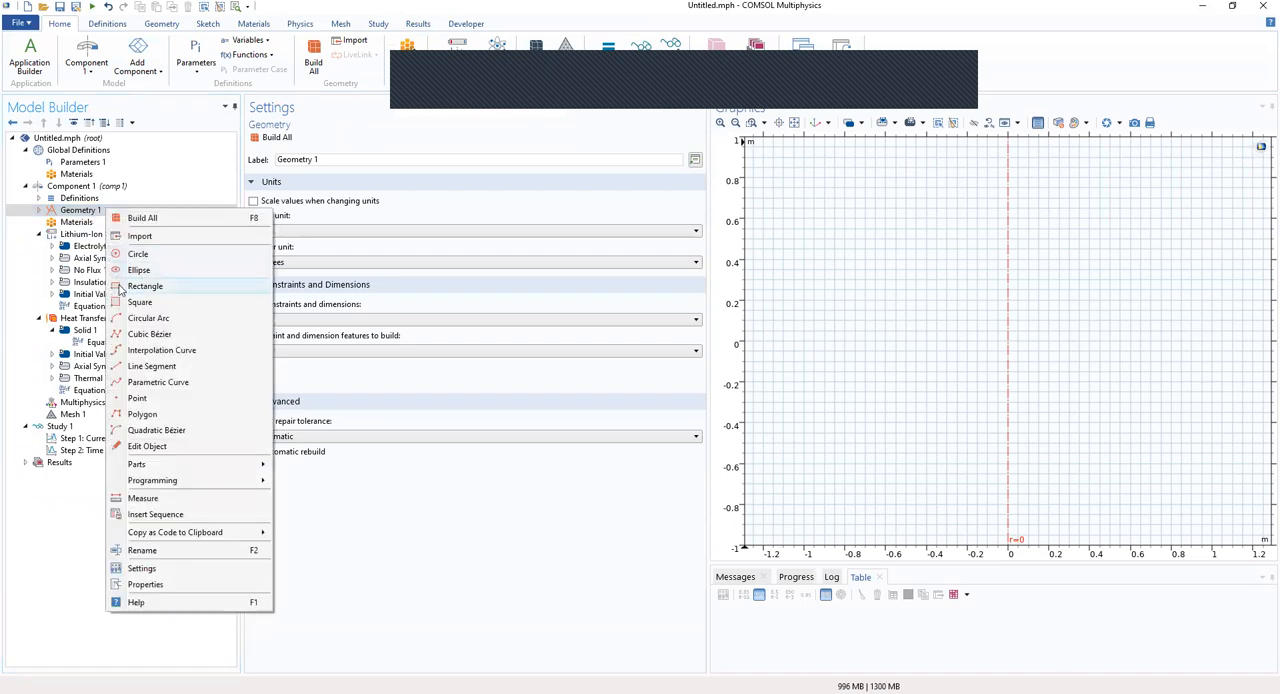
Add Rectangle 1 with width R_out and height L_out and expand its Layers section
{"action": "left_click", "coordinate": [144, 286]}
{"action": "type", "text": "R"}
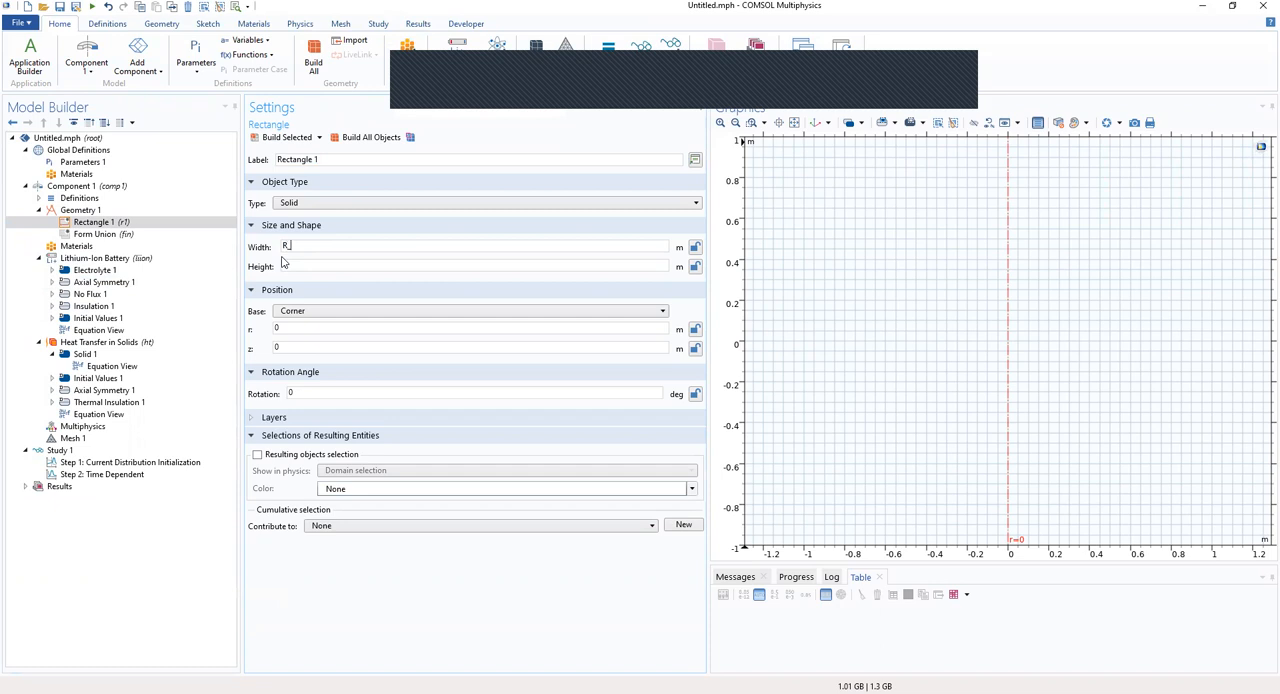
{"action": "type", "text": "L_out"}
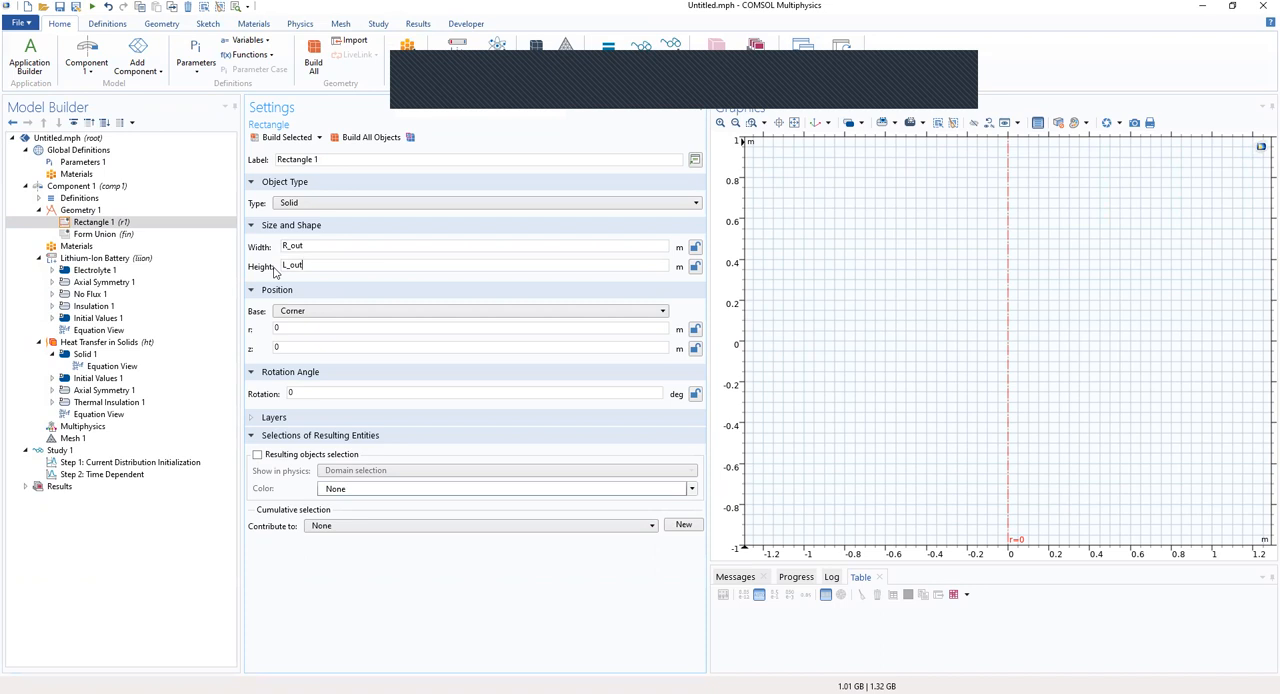
{"action": "left_click", "coordinate": [274, 416]}
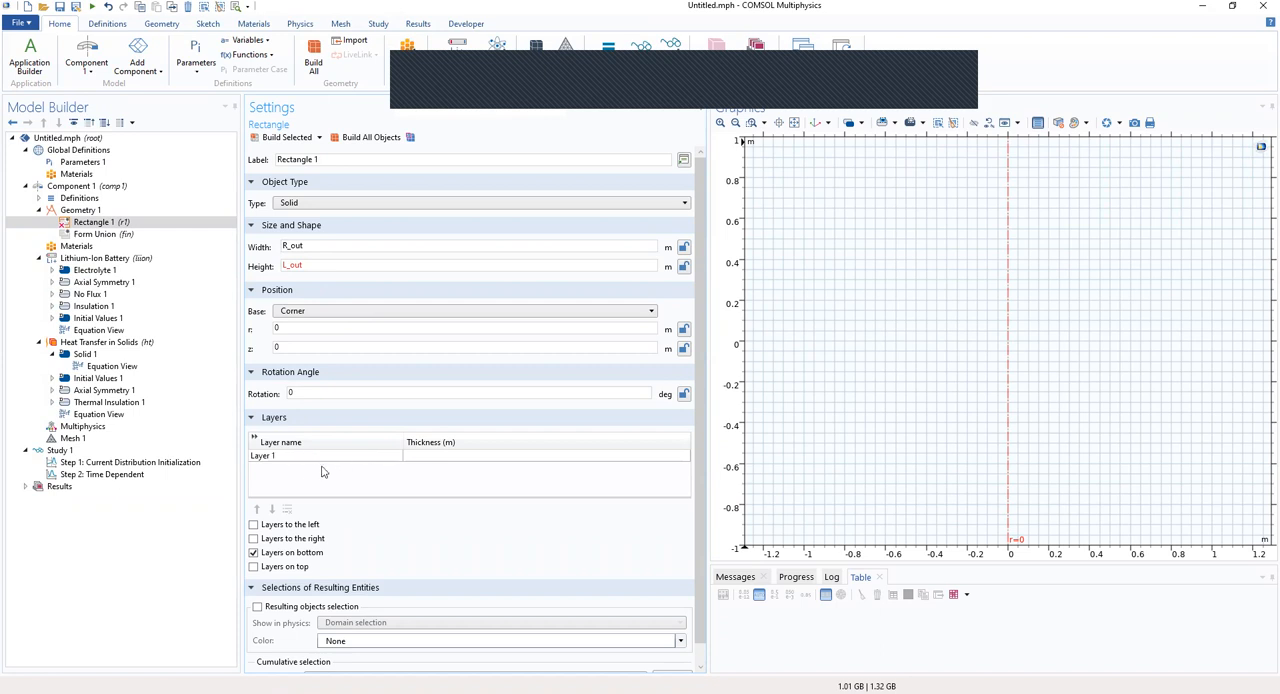
Edit the rectangle's layer list to add thickness rows such as L_neg and L_pos
{"action": "left_click", "coordinate": [284, 136]}
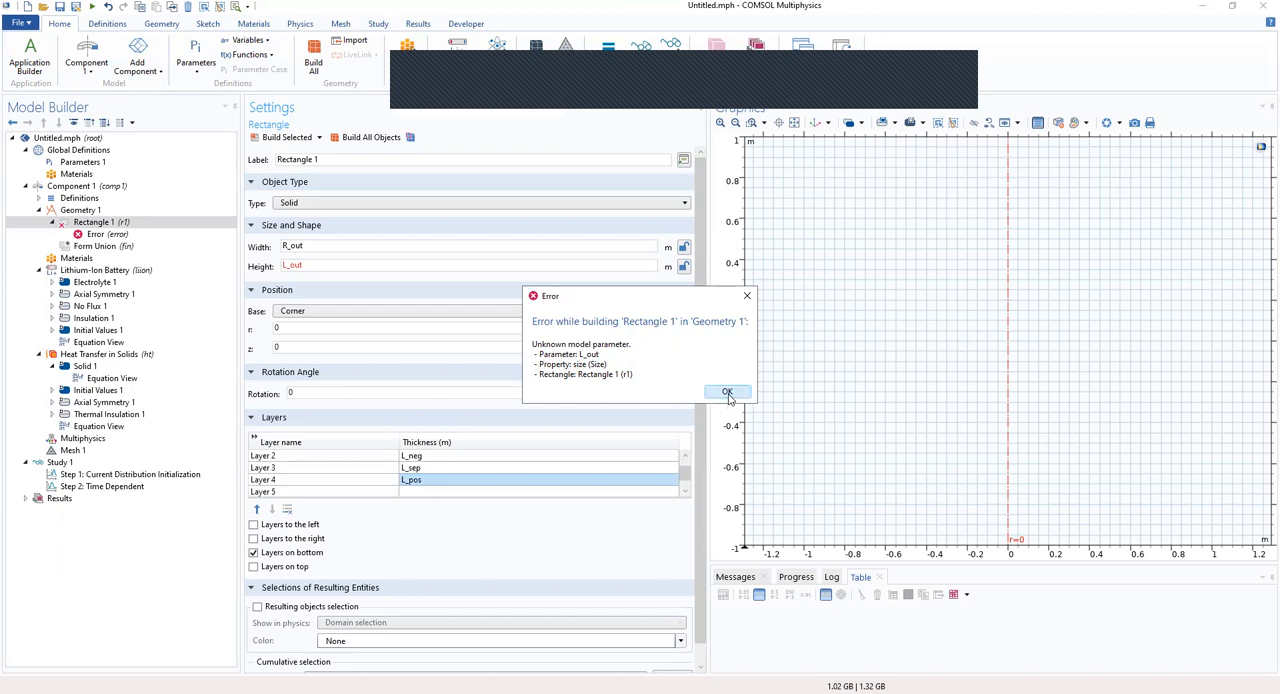
Dismiss the unknown-parameter L_out error raised when building Rectangle 1
{"action": "left_click", "coordinate": [728, 392]}
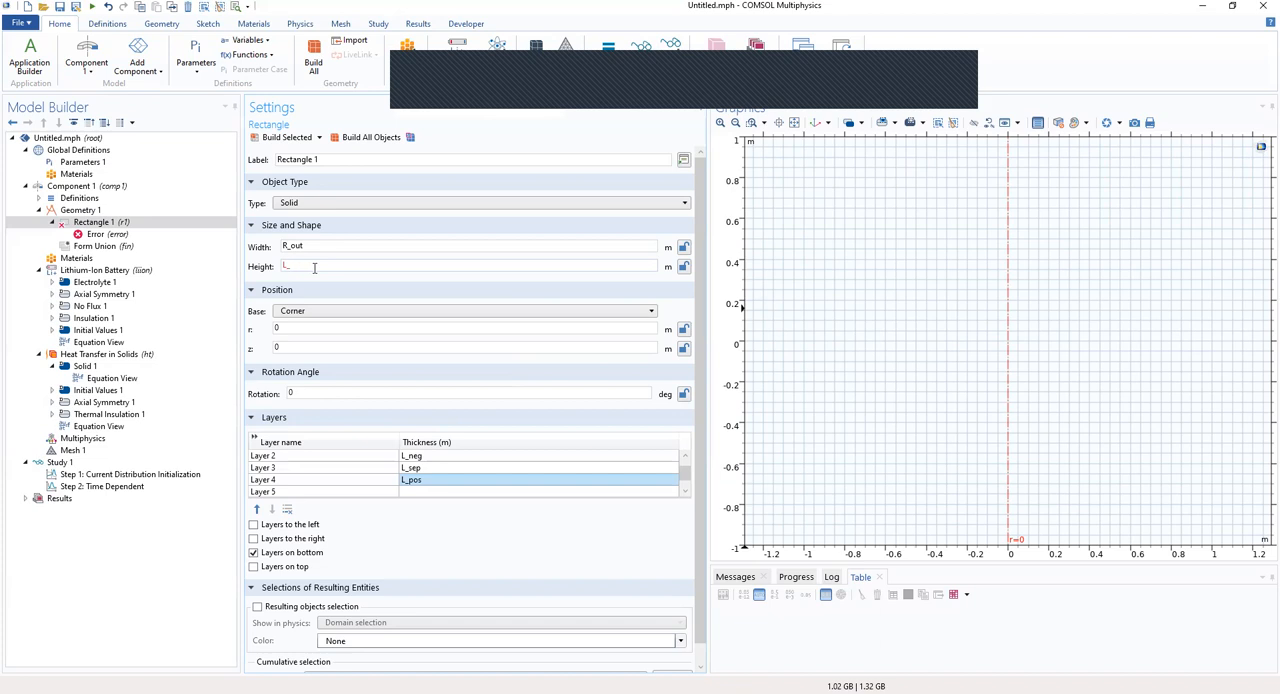
Change the rectangle's height to L_tot so the layered cell builds
{"action": "type", "text": "_tot*5"}
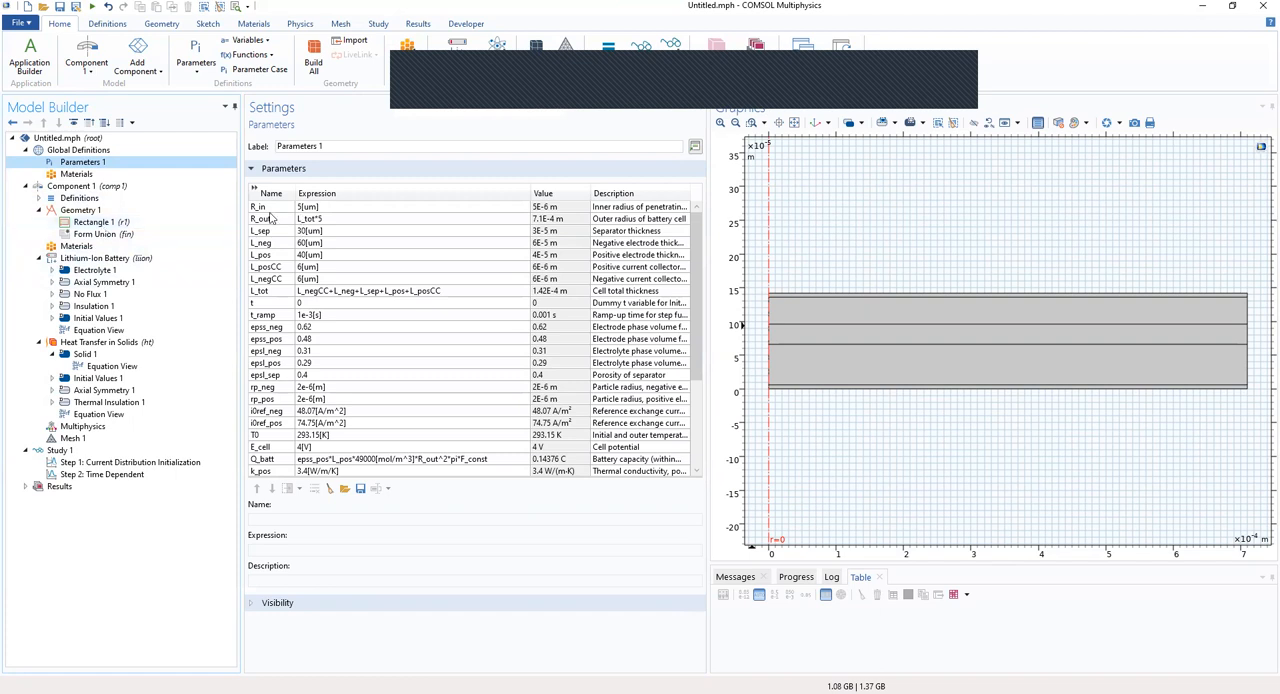
Scroll through the Parameters 1 table of cell dimensions and material constants
{"action": "scroll", "scroll_direction": "down", "scroll_amount": 3}
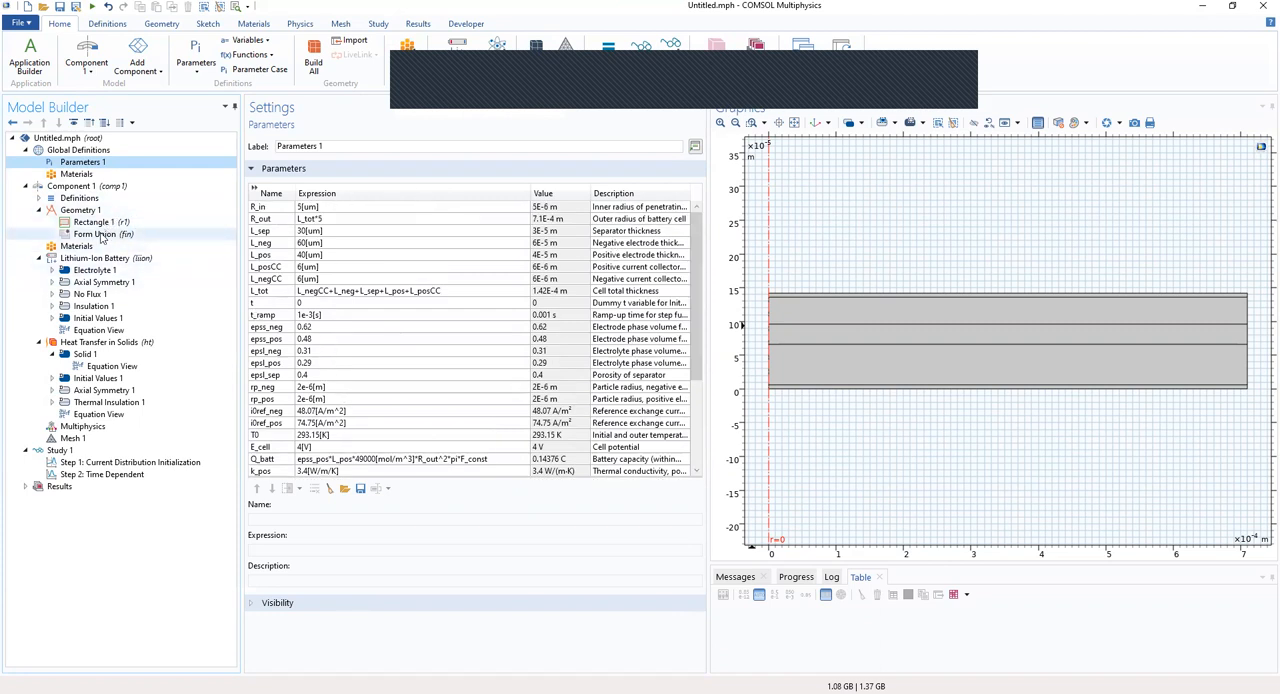
Add a Polygon to Geometry 1 and set its Object Type to Open curve
{"action": "right_click", "coordinate": [80, 208]}
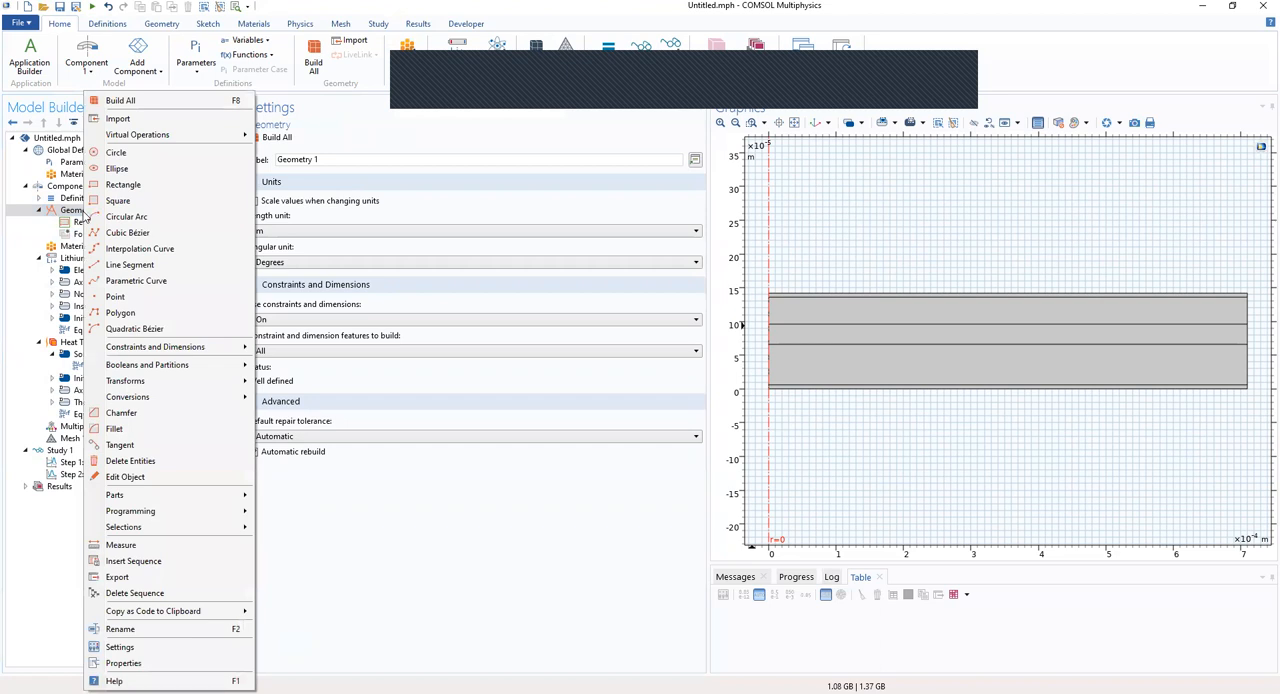
{"action": "left_click", "coordinate": [120, 312]}
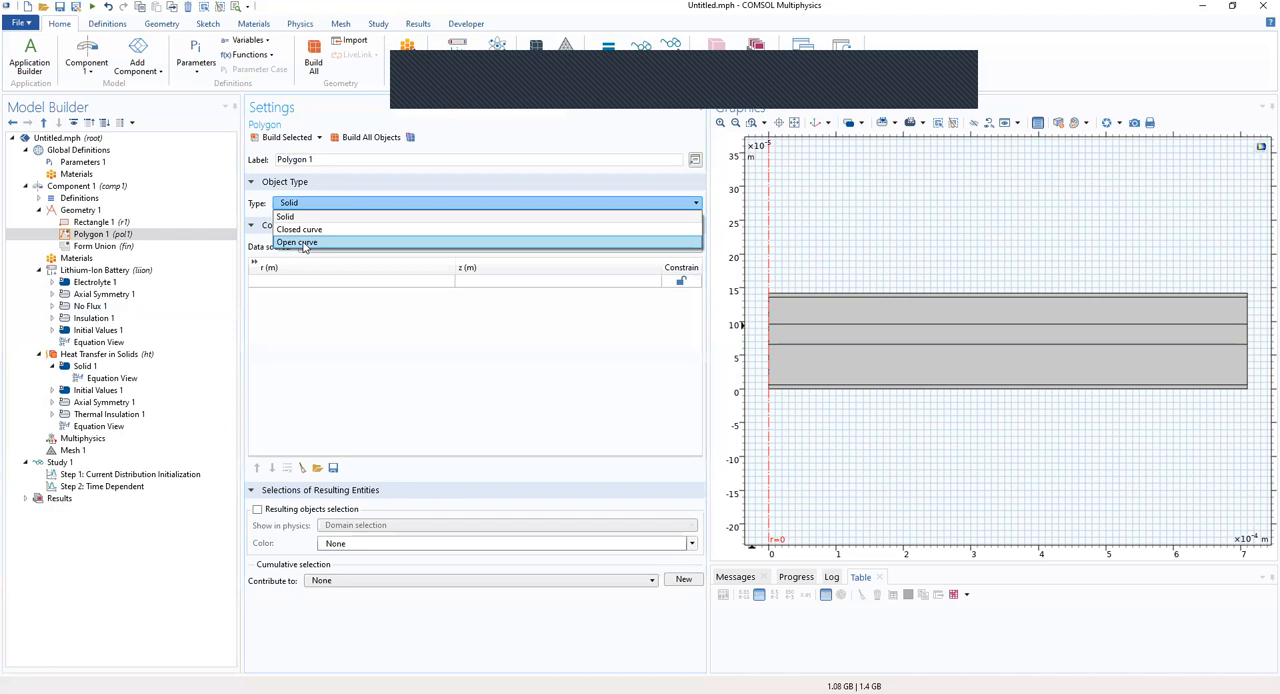
{"action": "left_click", "coordinate": [296, 242]}
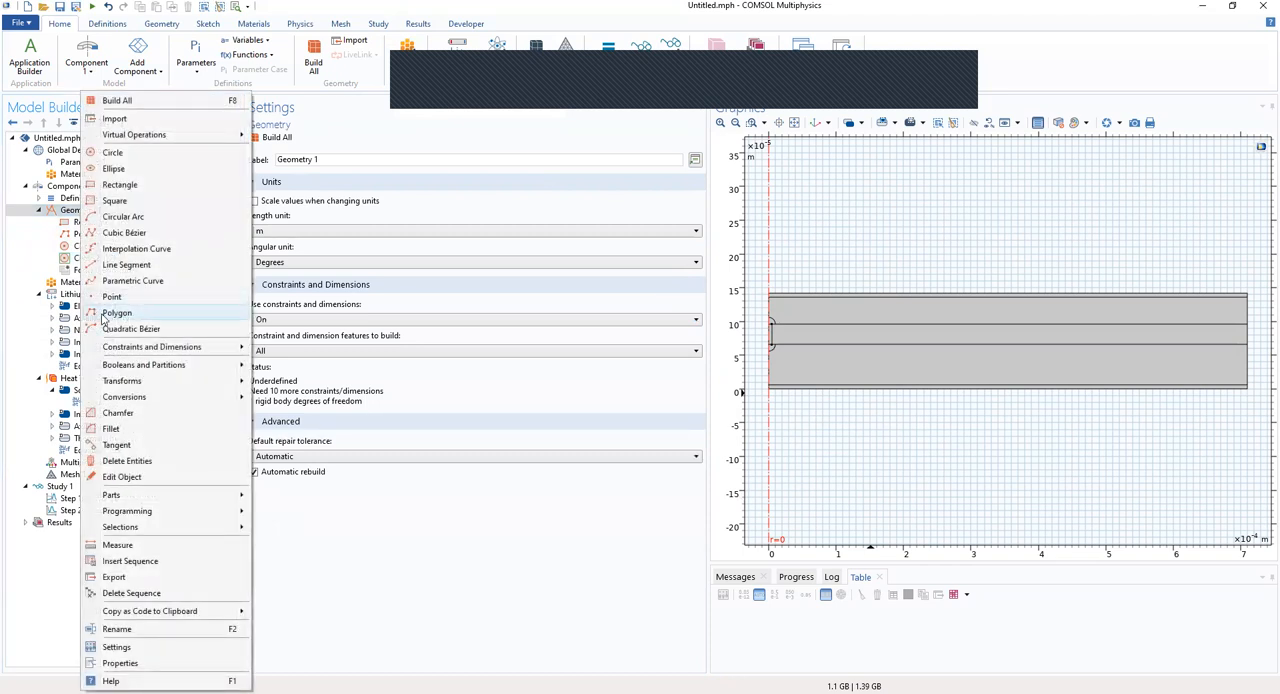
Add a second Polygon feature to Geometry 1 of the battery cross-section
{"action": "left_click", "coordinate": [116, 312]}
{"action": "type", "text": "Negative"}
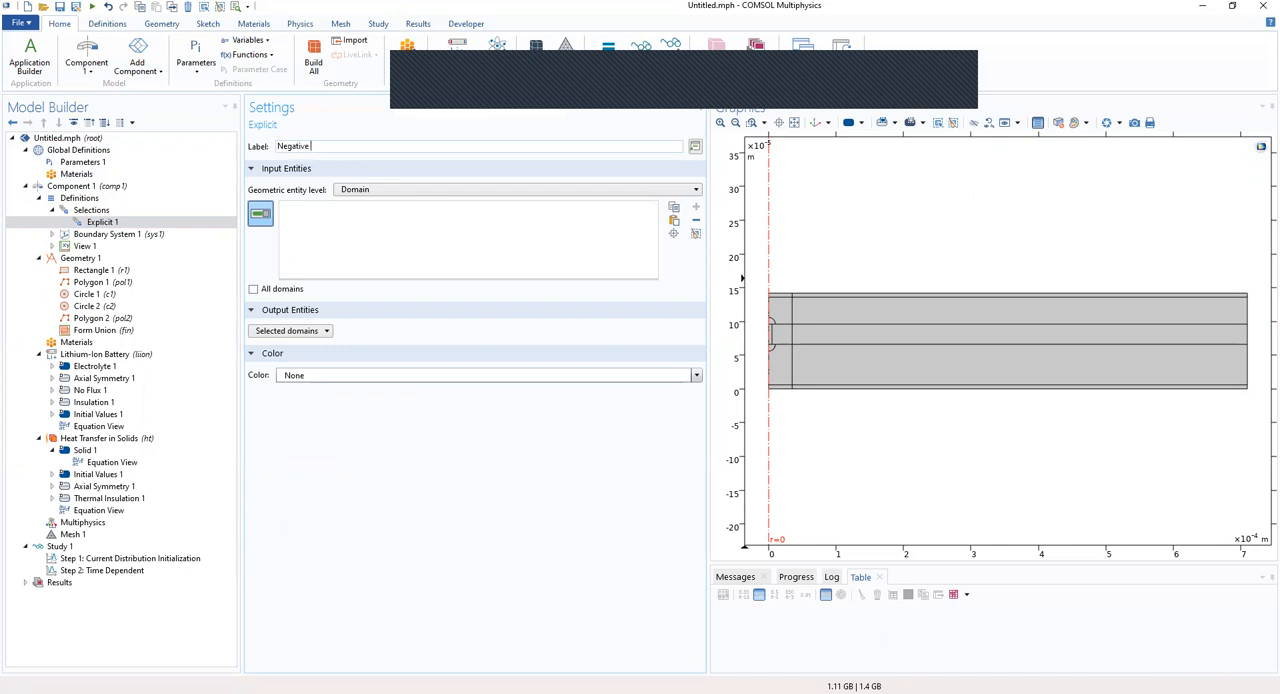
Label the explicit selection Negative CC and pick the upper-left current-collector domain
{"action": "type", "text": "CC"}
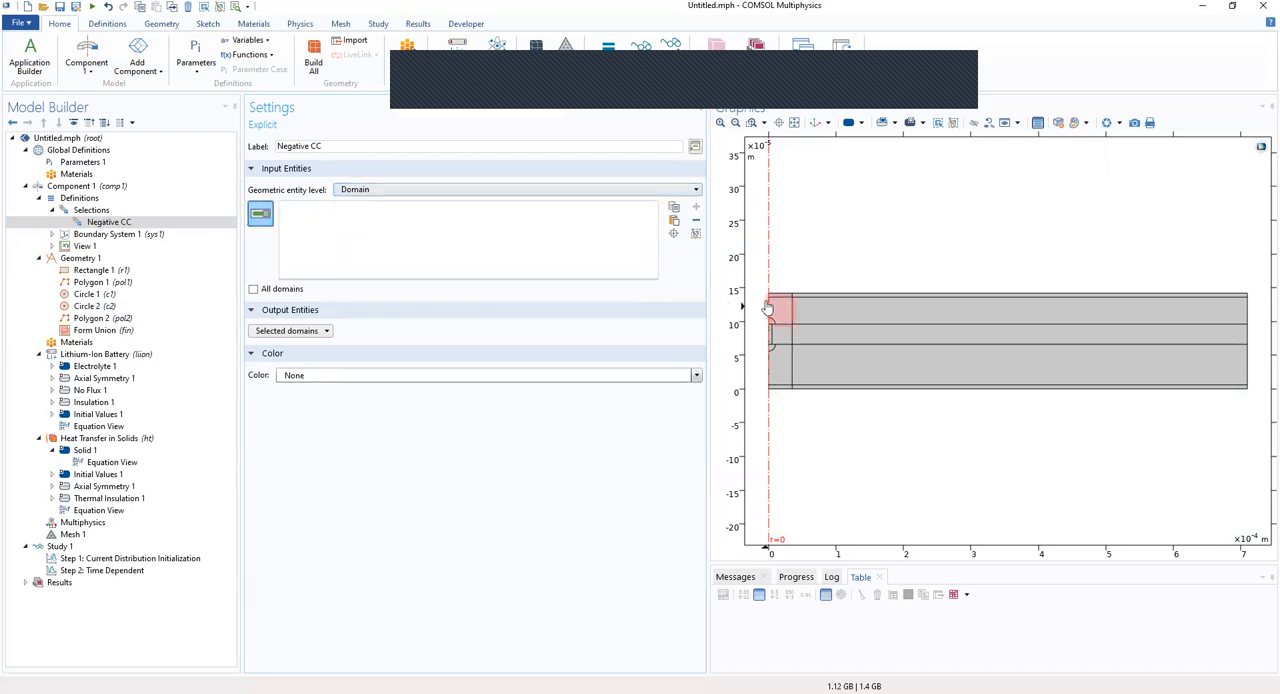
{"action": "left_click", "coordinate": [696, 232]}
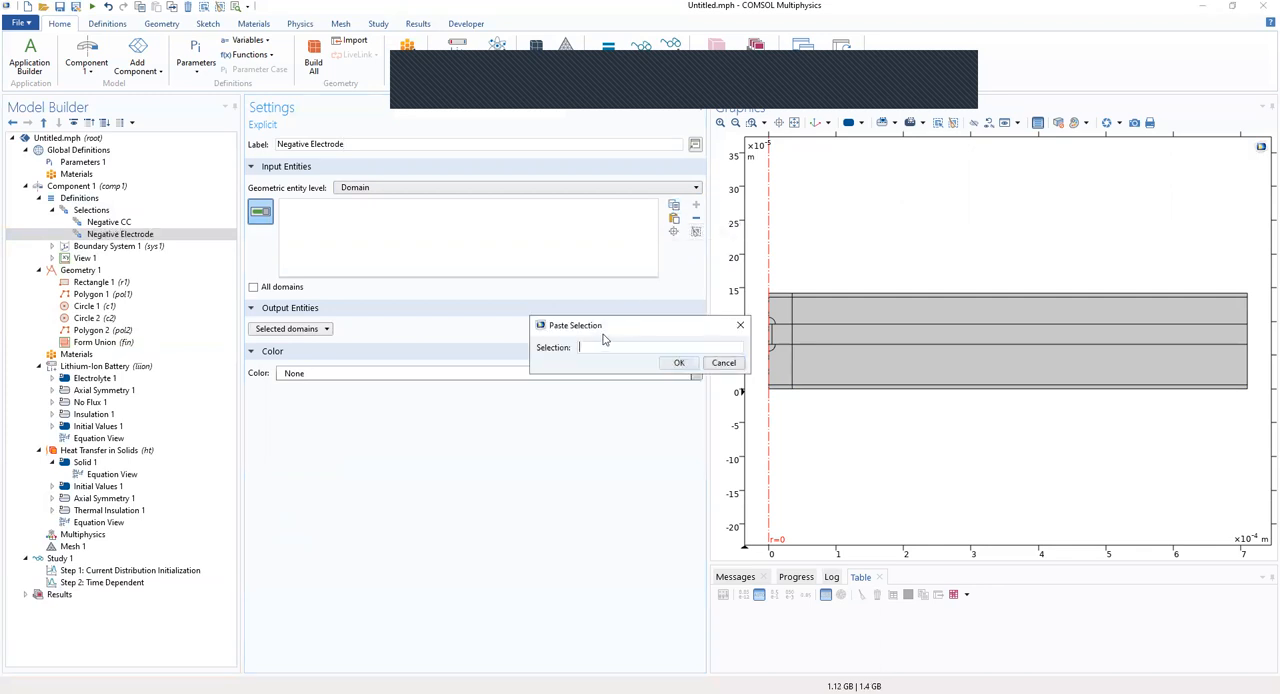
Paste domains 2, 3, 10 into the Negative Electrode selection and confirm
{"action": "left_click", "coordinate": [680, 362]}
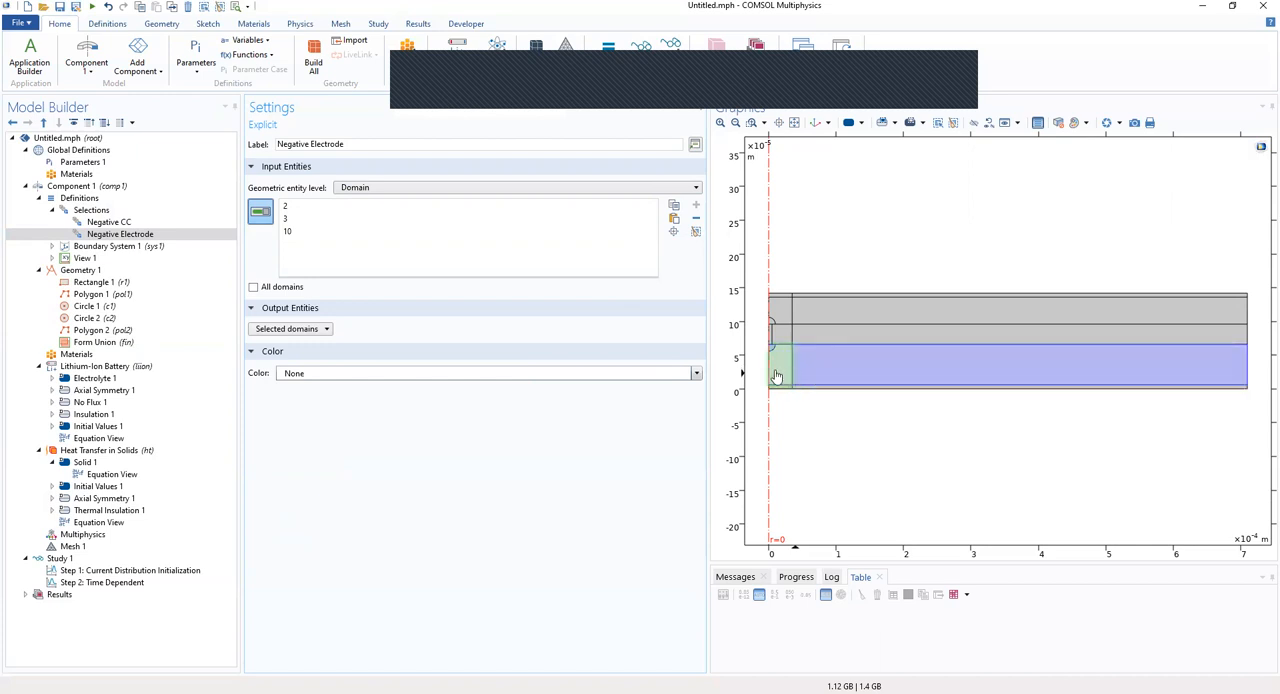
{"action": "left_click", "coordinate": [118, 256]}
{"action": "type", "text": "Metal conductor Dom"}
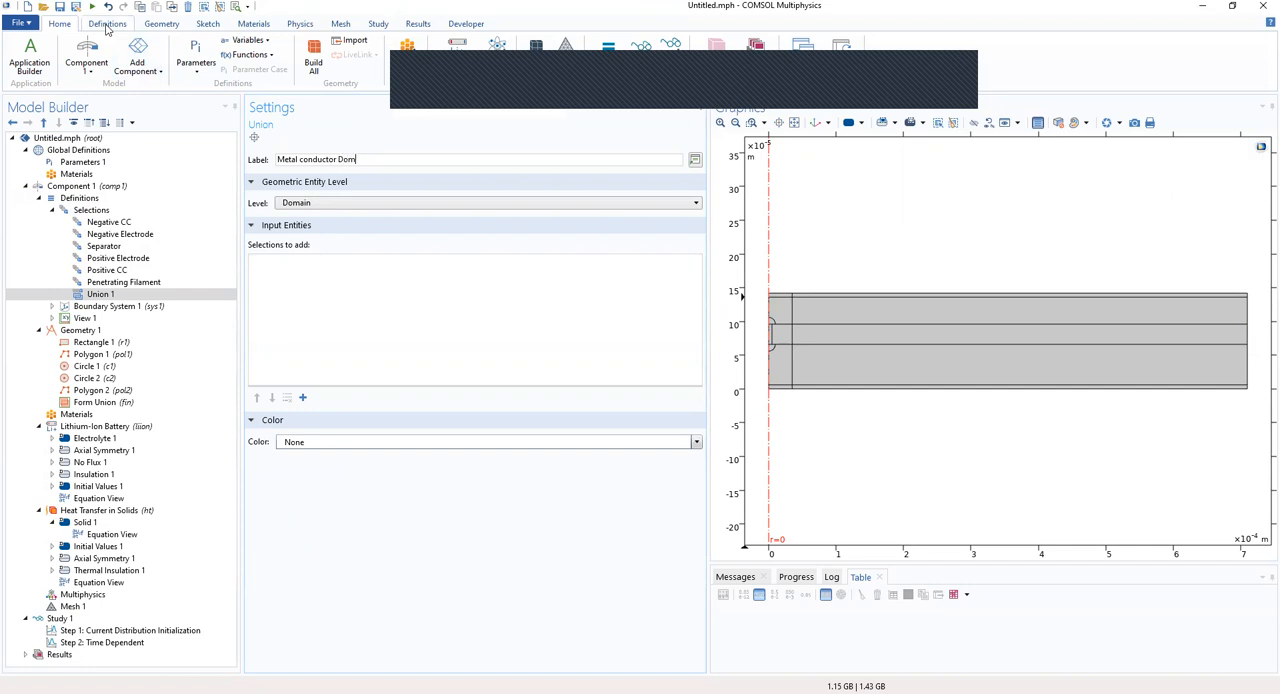
Add a Union selection under Definitions for the metal conductor domains
{"action": "left_click", "coordinate": [304, 398]}
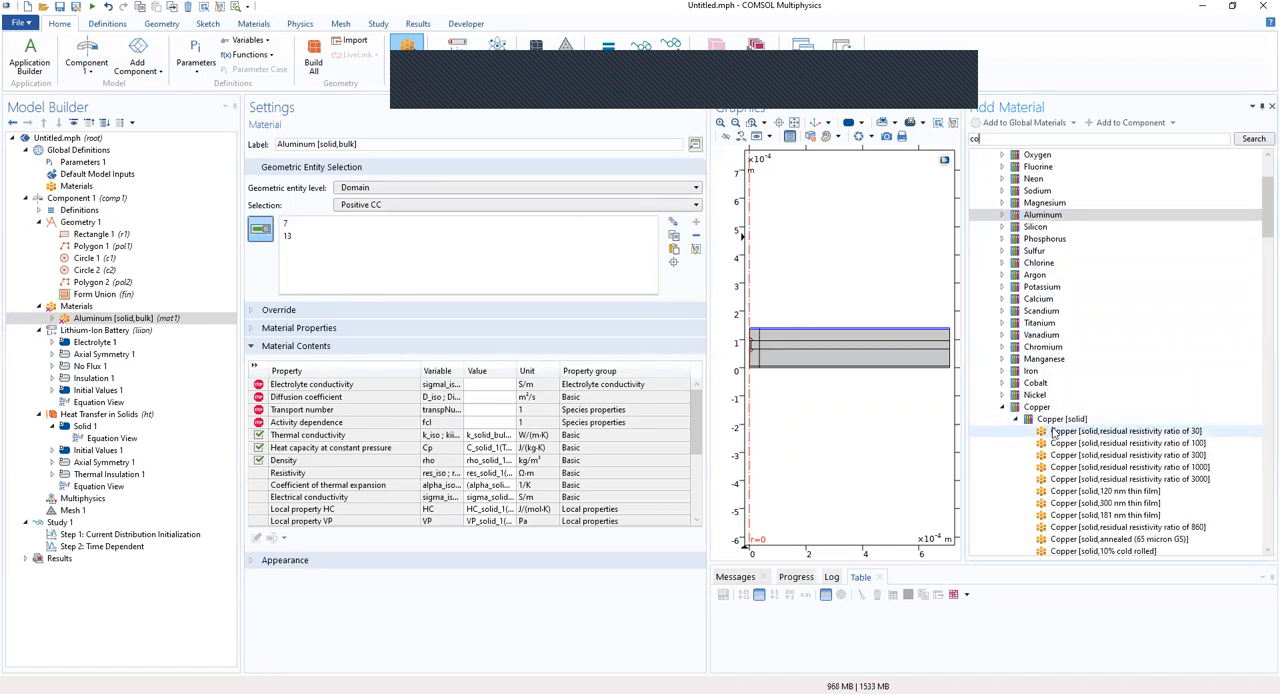
Scroll the Built-in material library to locate Copper after assigning aluminium to domains 7 and 10
{"action": "scroll", "scroll_direction": "down", "scroll_amount": 3}
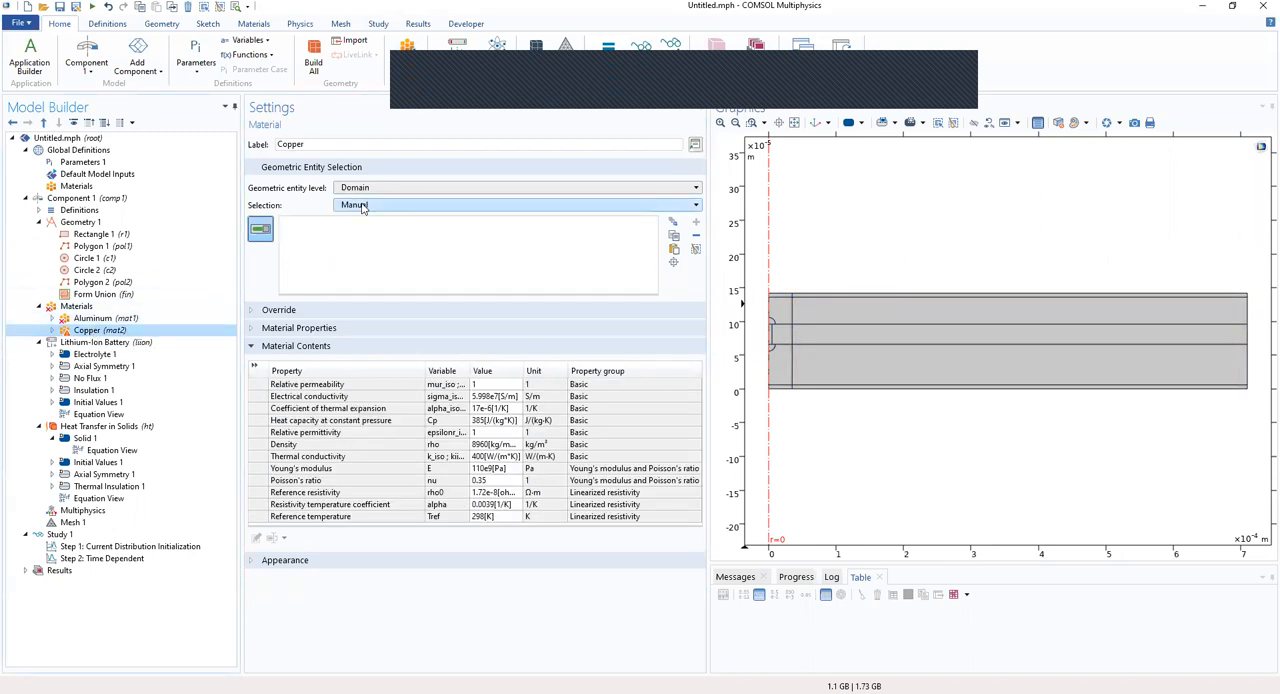
Confirm domains 1 and 13 as the Copper material's domain selection
{"action": "right_click", "coordinate": [76, 306]}
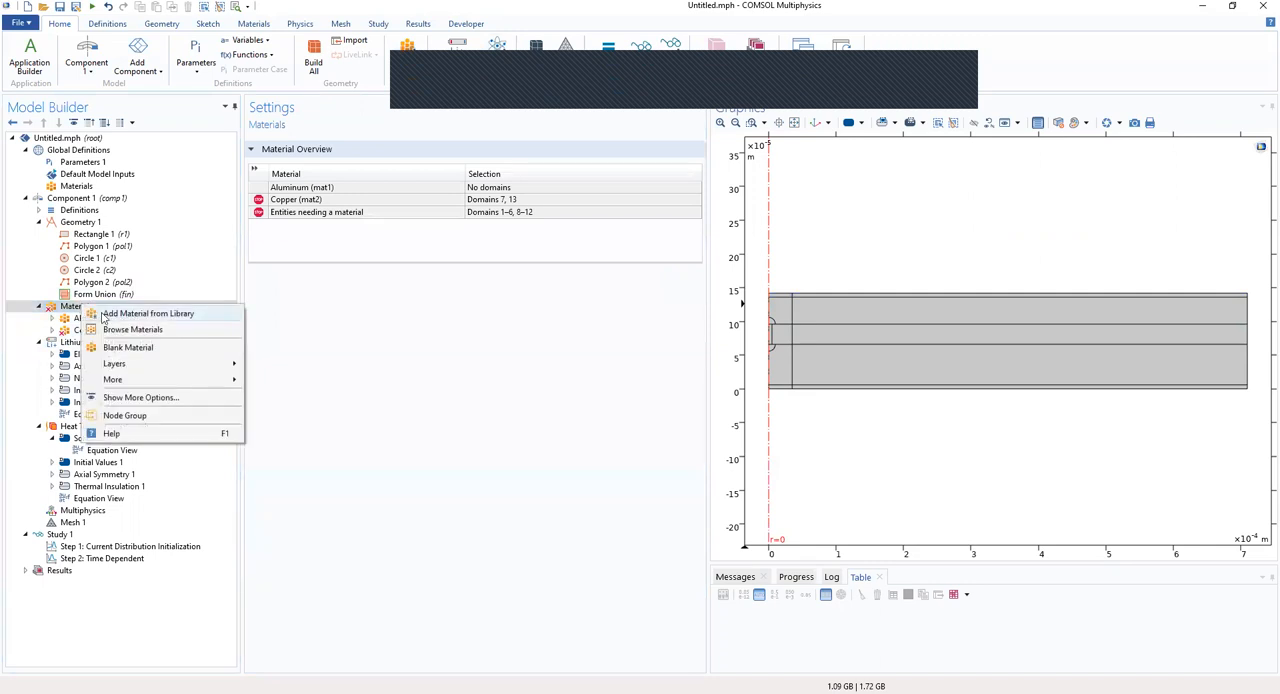
Add NMC, graphite LiC6 MCMB and LiPF6 3:7 EC:EMC materials from the Batteries and Fuel Cells library
{"action": "left_click", "coordinate": [148, 312]}
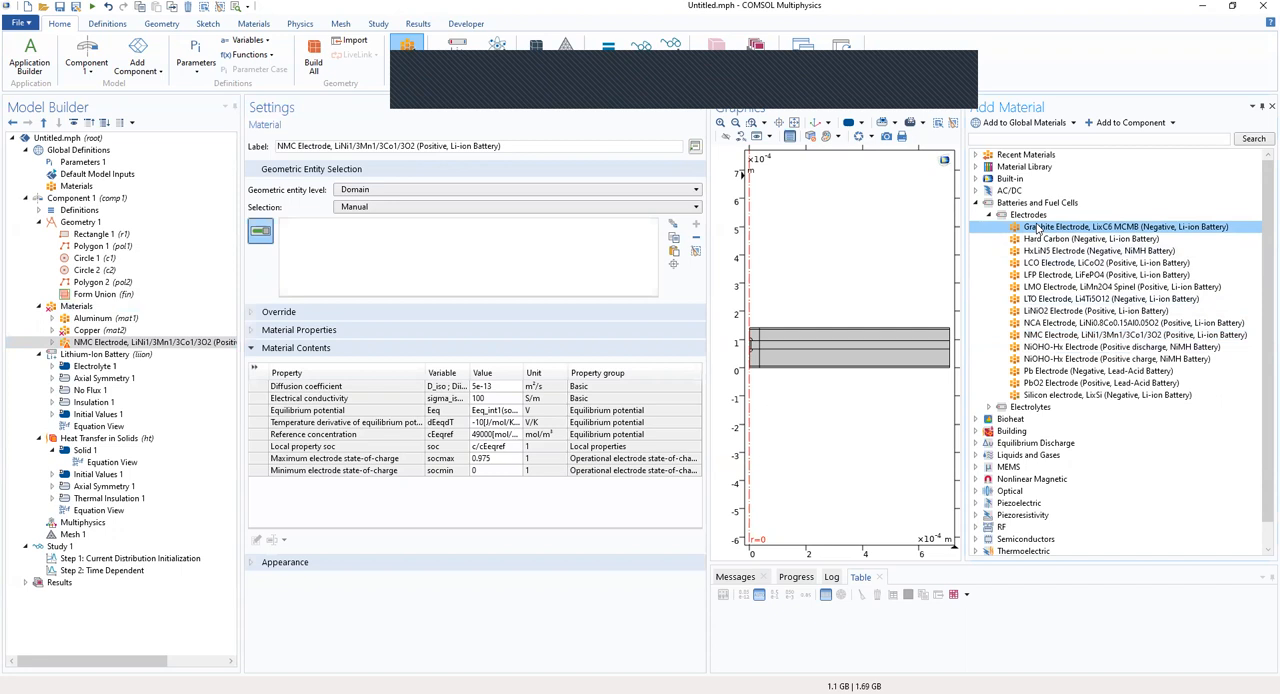
{"action": "left_click", "coordinate": [92, 318]}
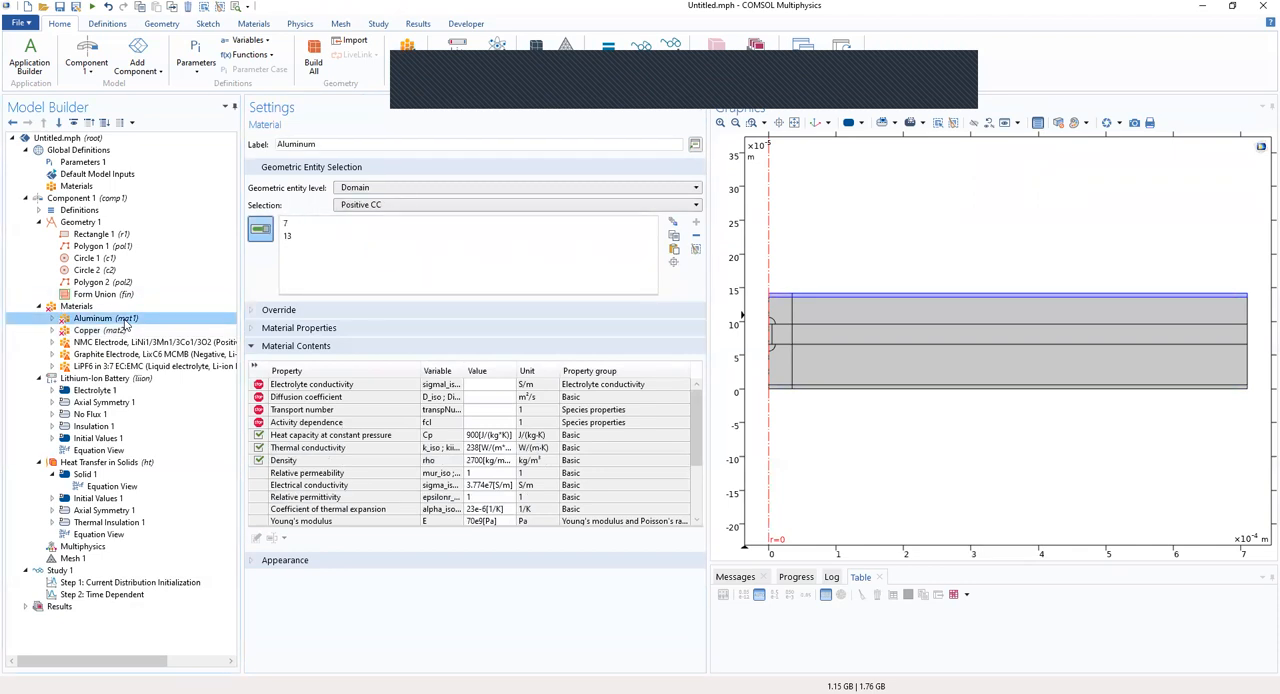
Set the graphite electrode material's selection to the Negative Electrode domains
{"action": "left_click", "coordinate": [156, 354]}
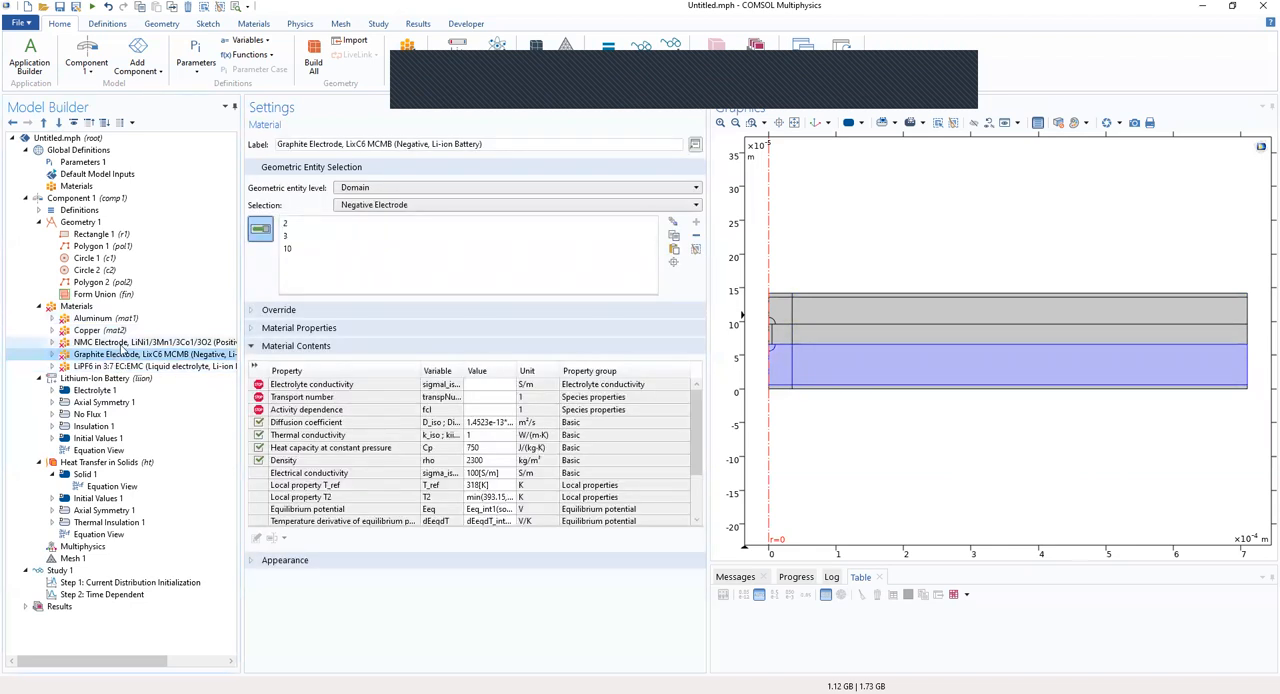